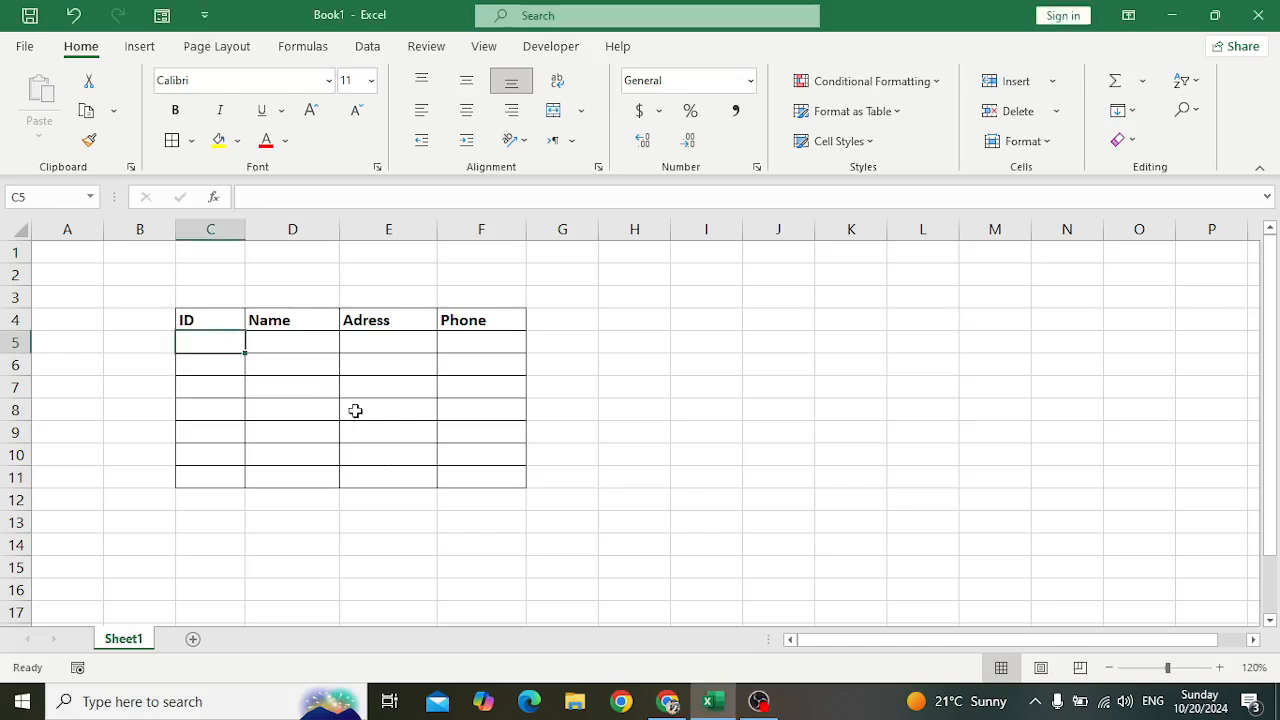
pyautogui.moveTo(305, 357)
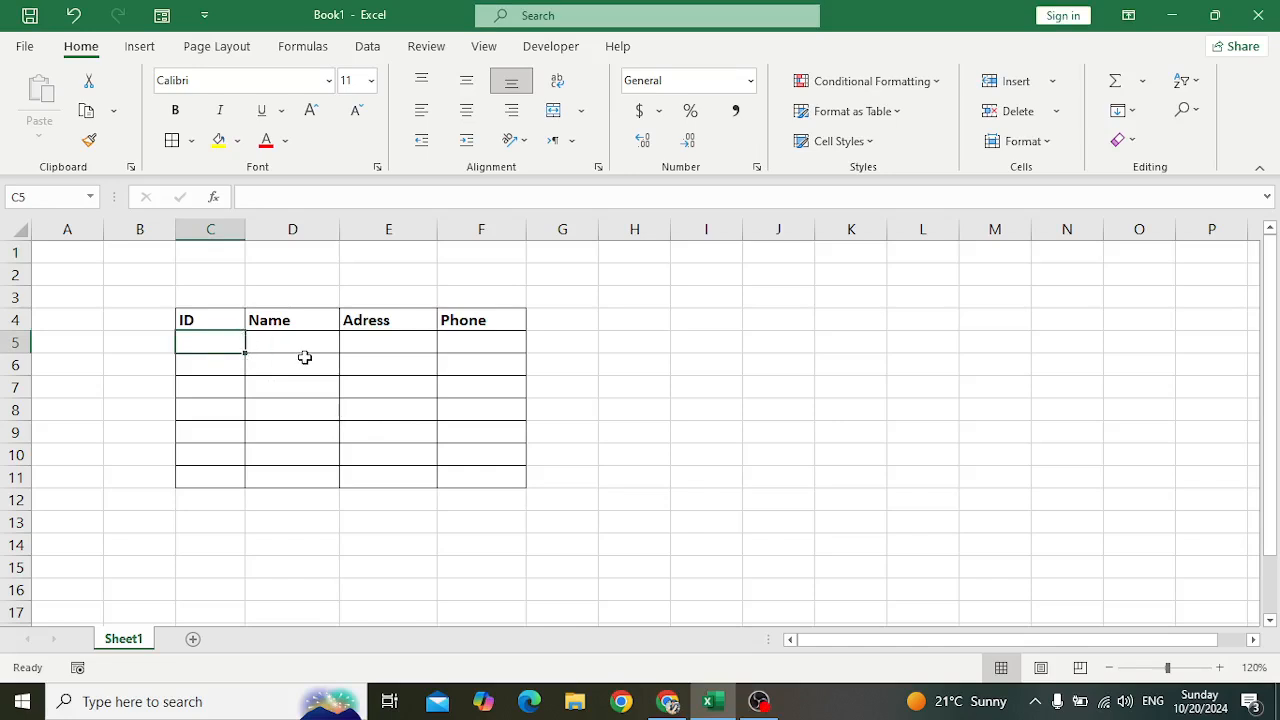
# Enter 1, yousaf, 02987, 728 in cells, then choose More Commands from the Quick Access Toolbar menu
pyautogui.write('1')
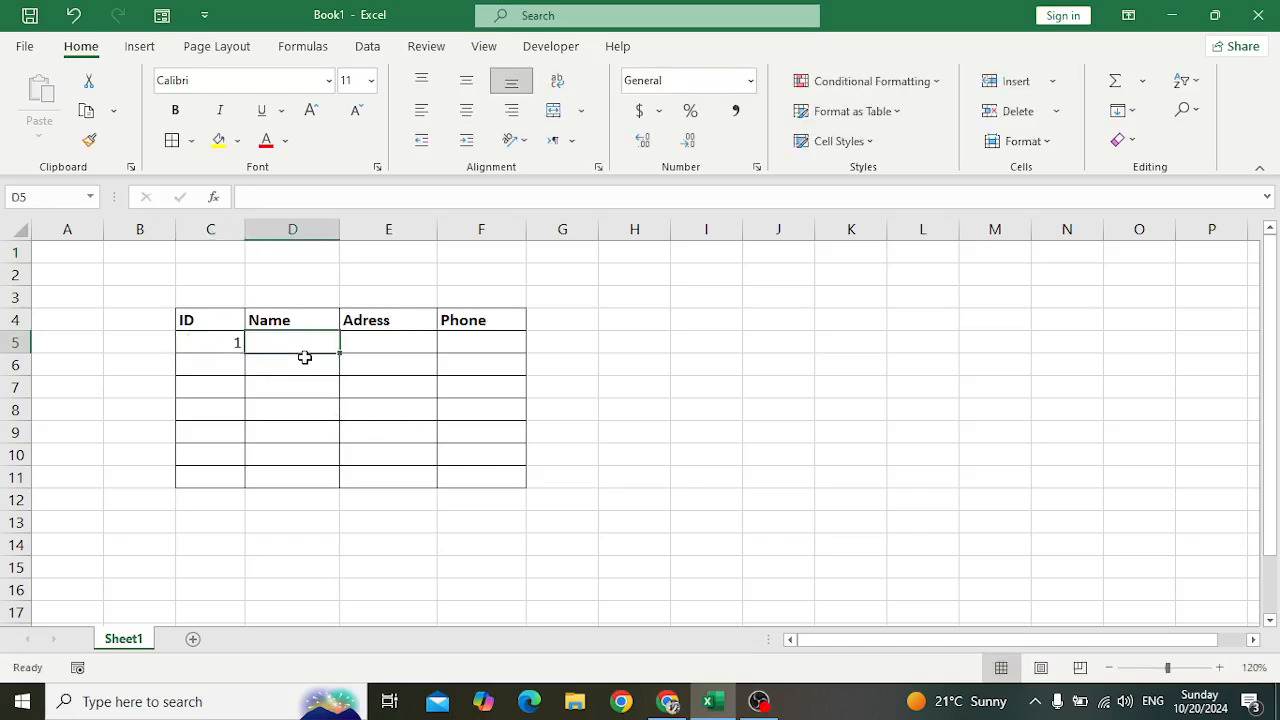
pyautogui.write('yousaf')
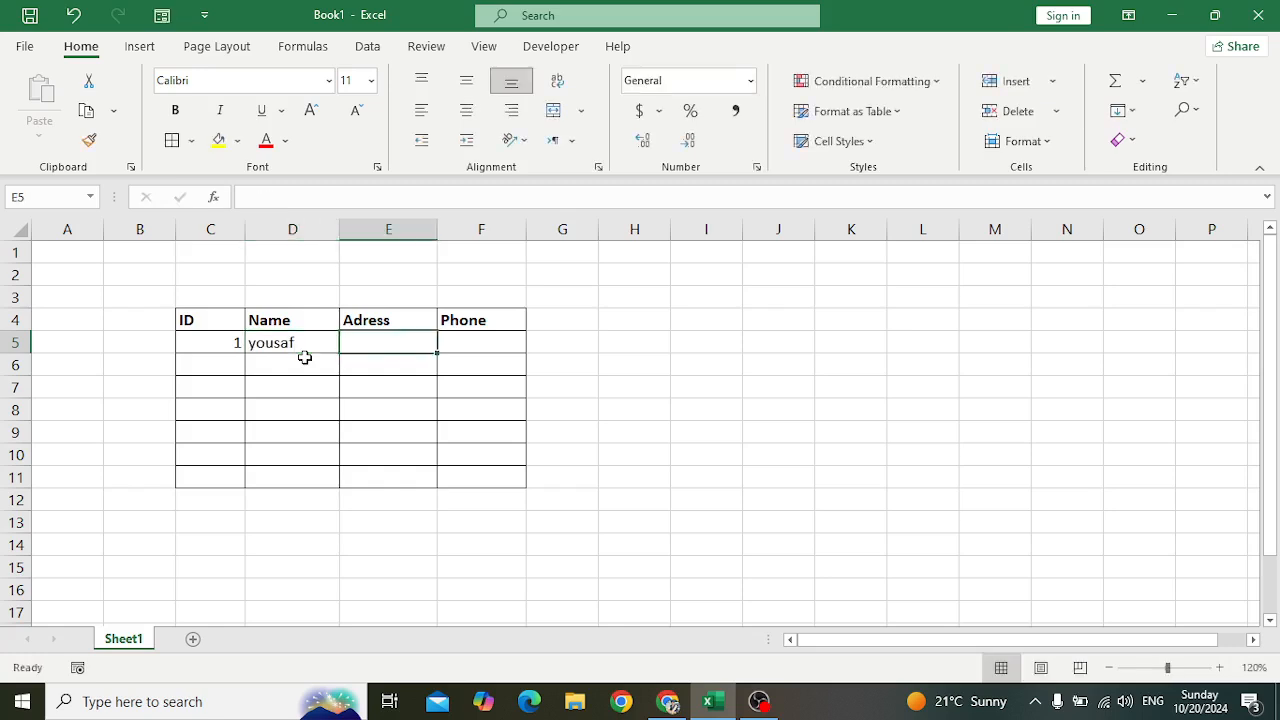
pyautogui.write('02987')
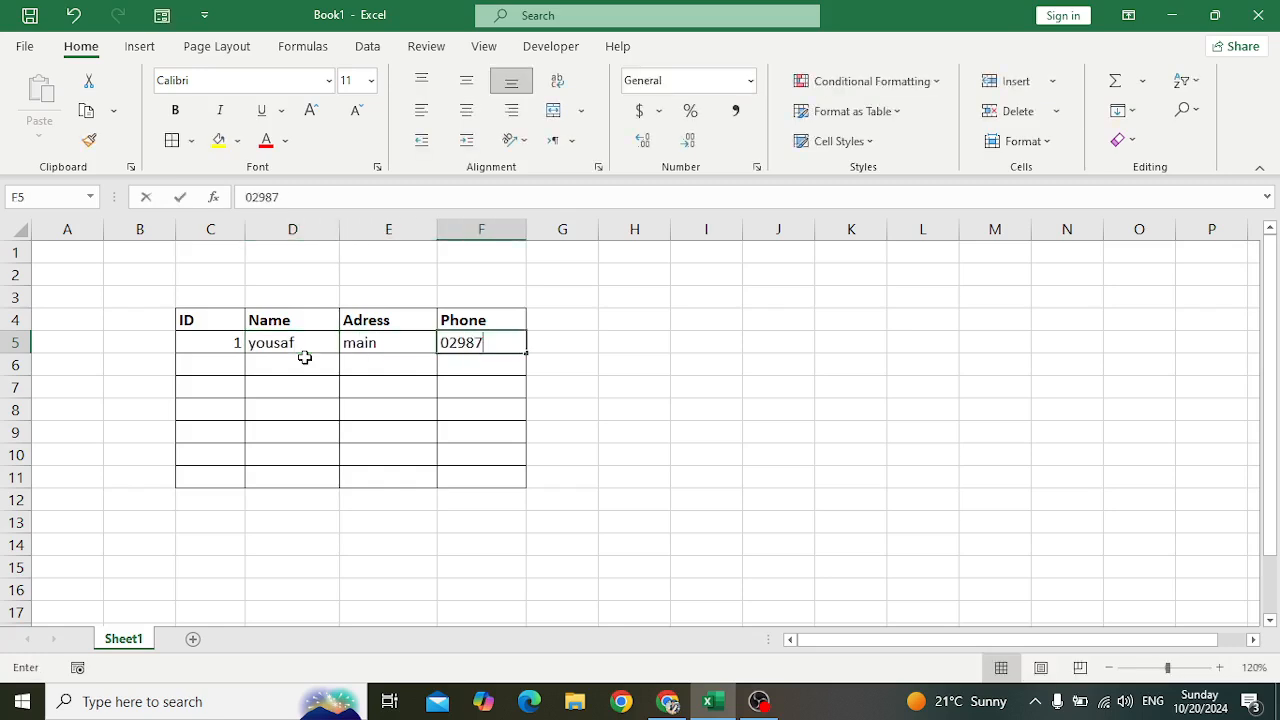
pyautogui.write('728')
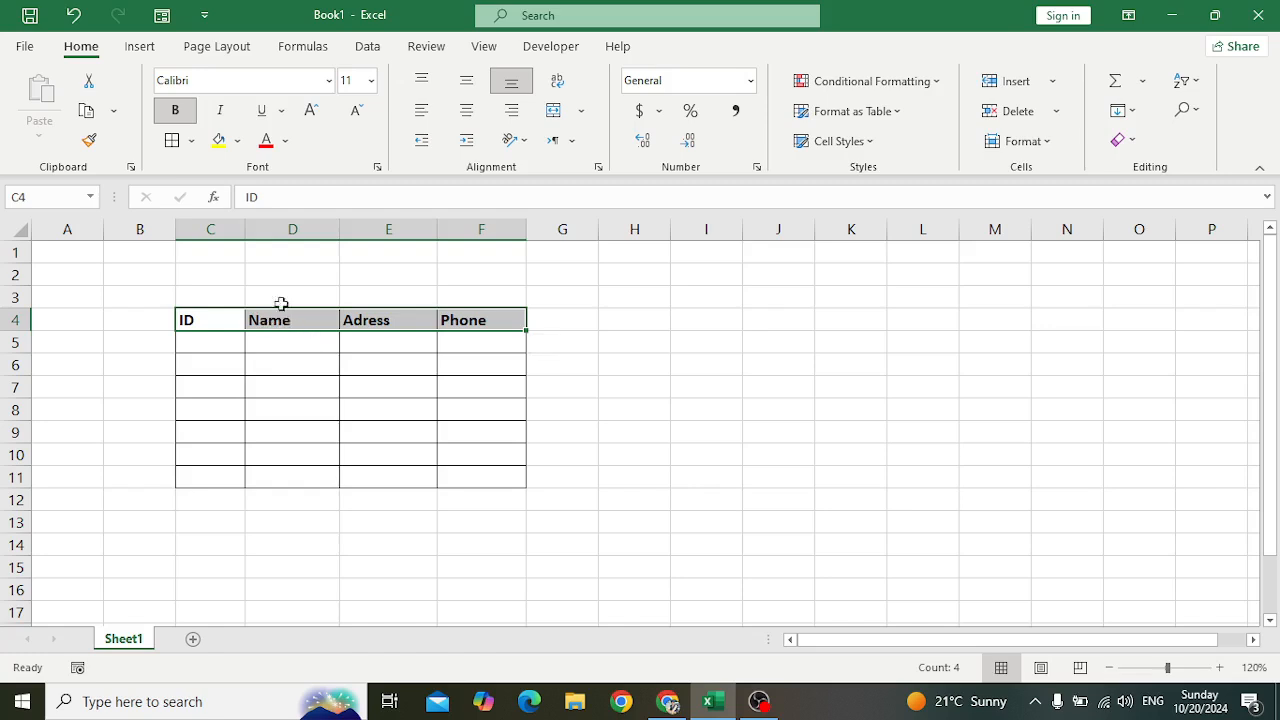
pyautogui.moveTo(205, 16)
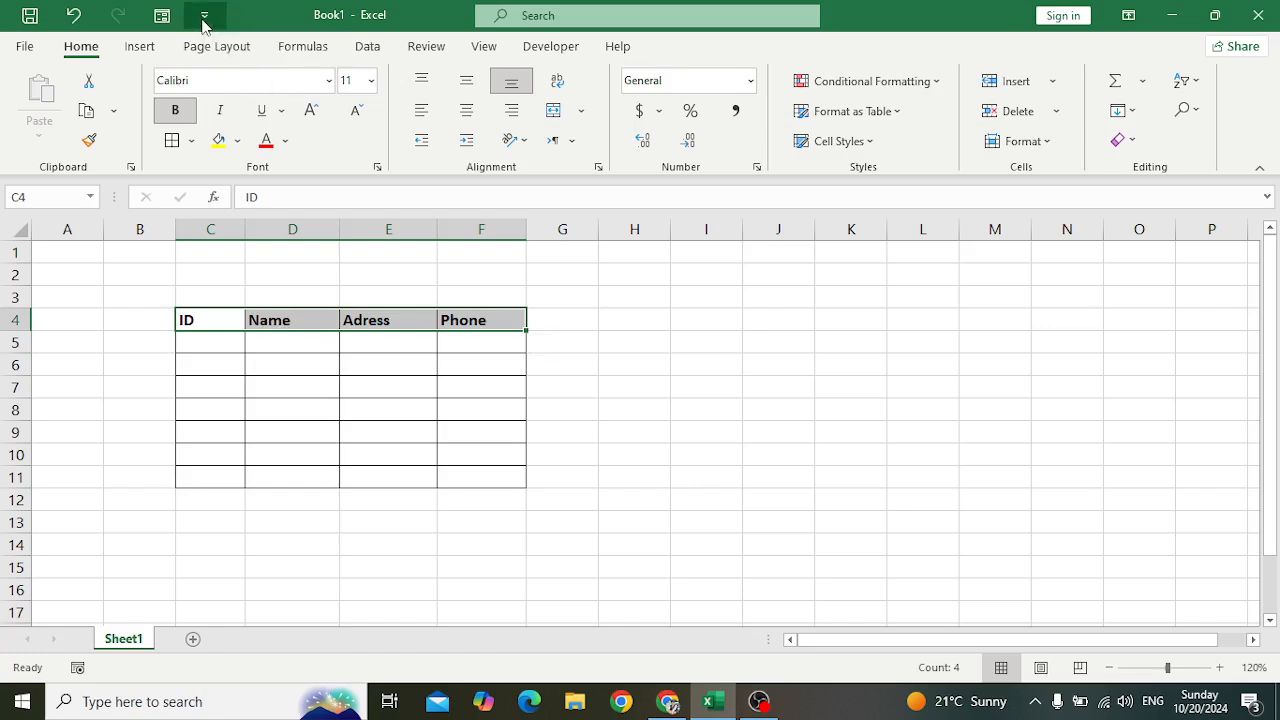
pyautogui.moveTo(205, 15)
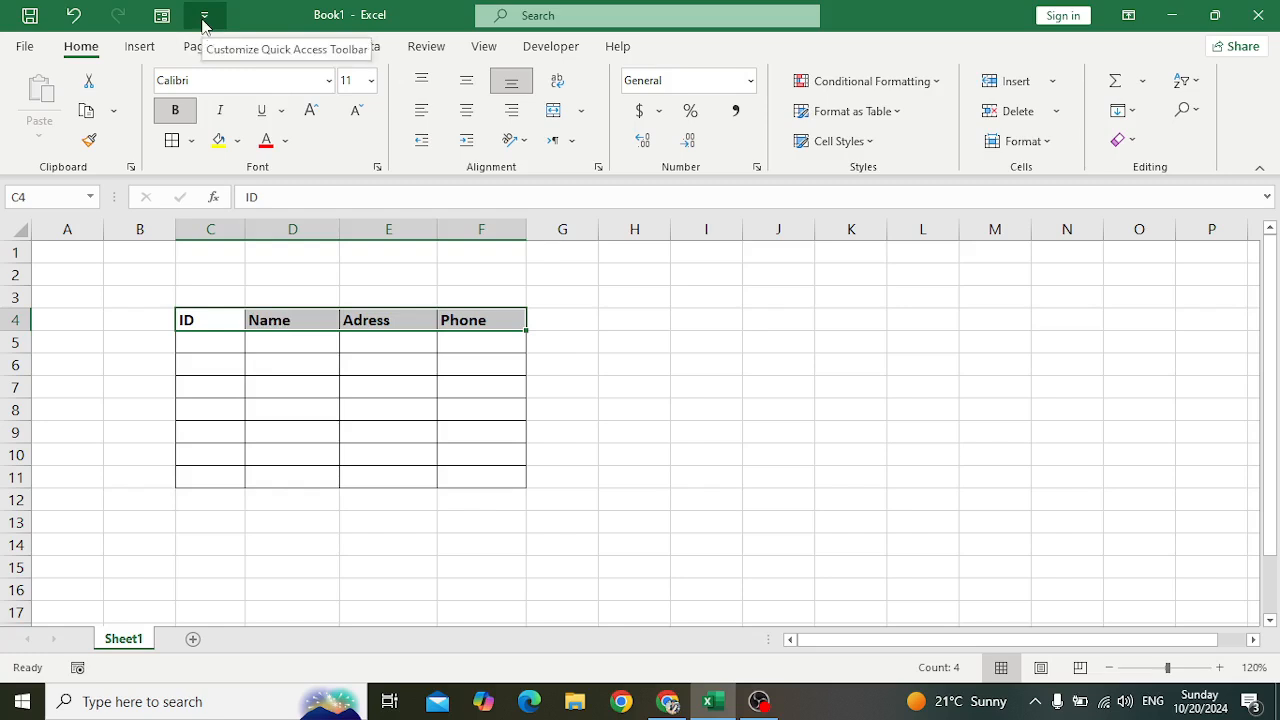
pyautogui.click(205, 15)
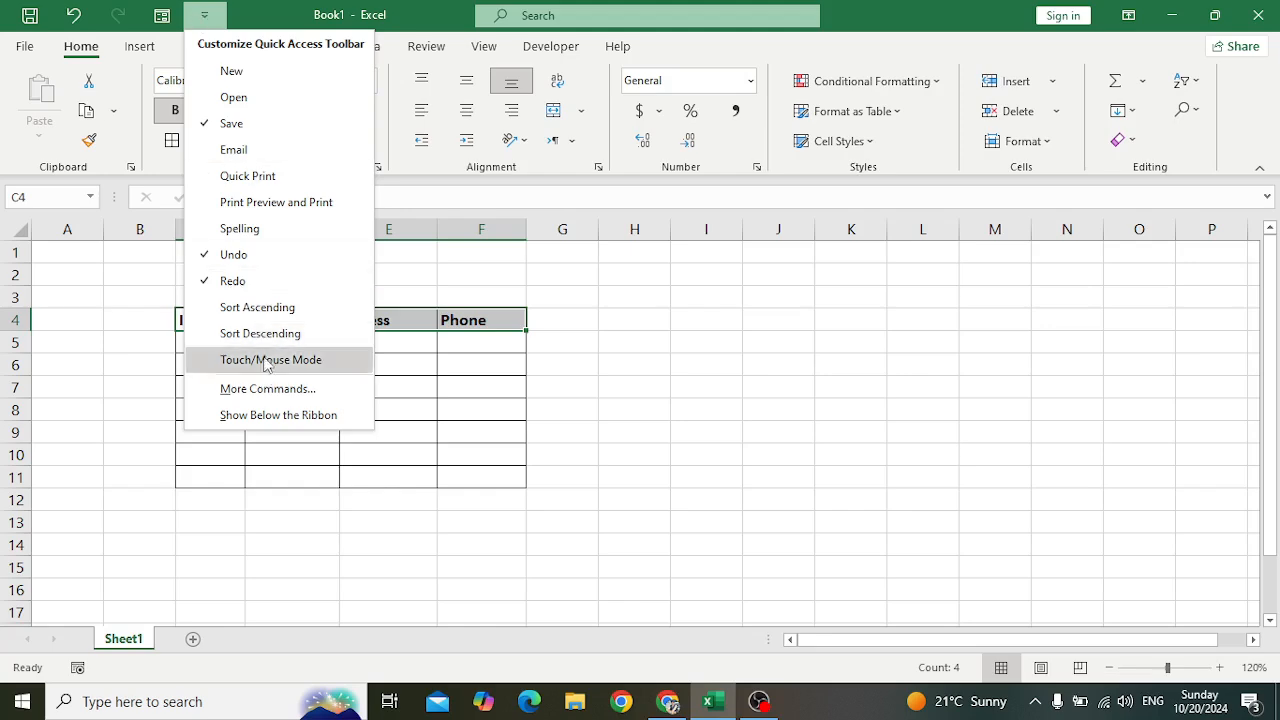
pyautogui.click(268, 388)
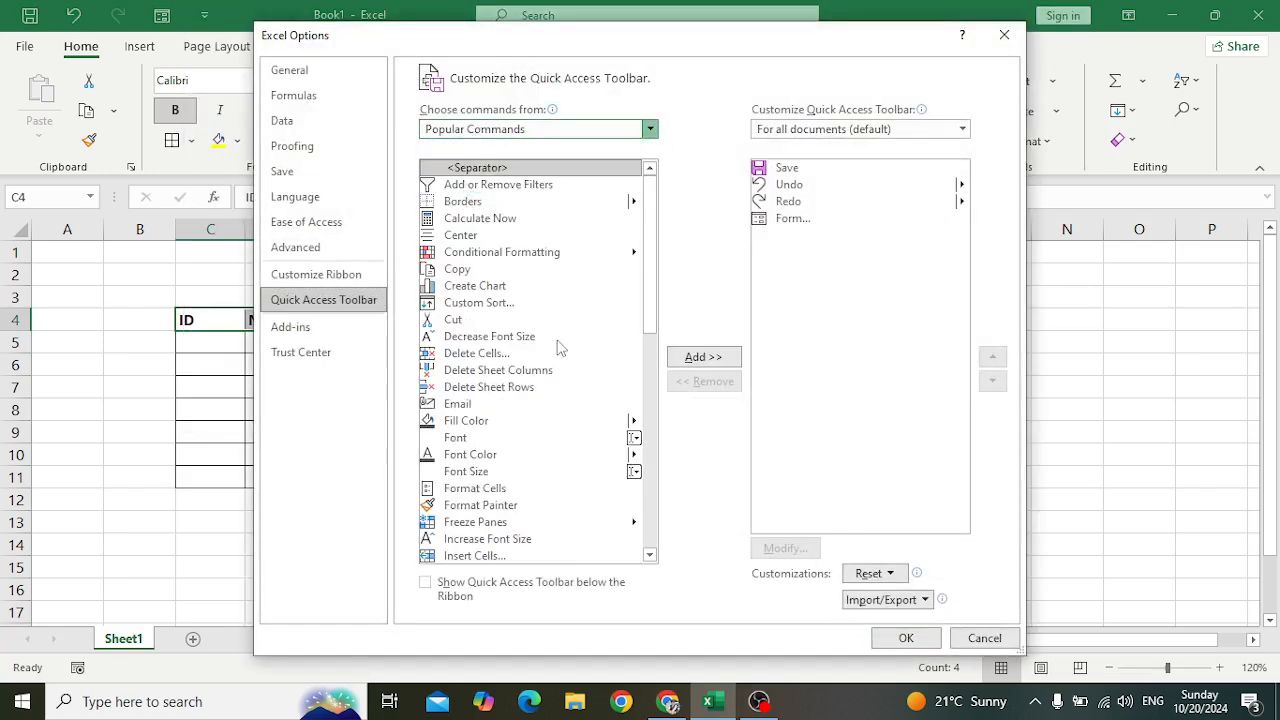
# Show All Commands, add Form to the toolbar, and dismiss the already-added warning
pyautogui.click(649, 128)
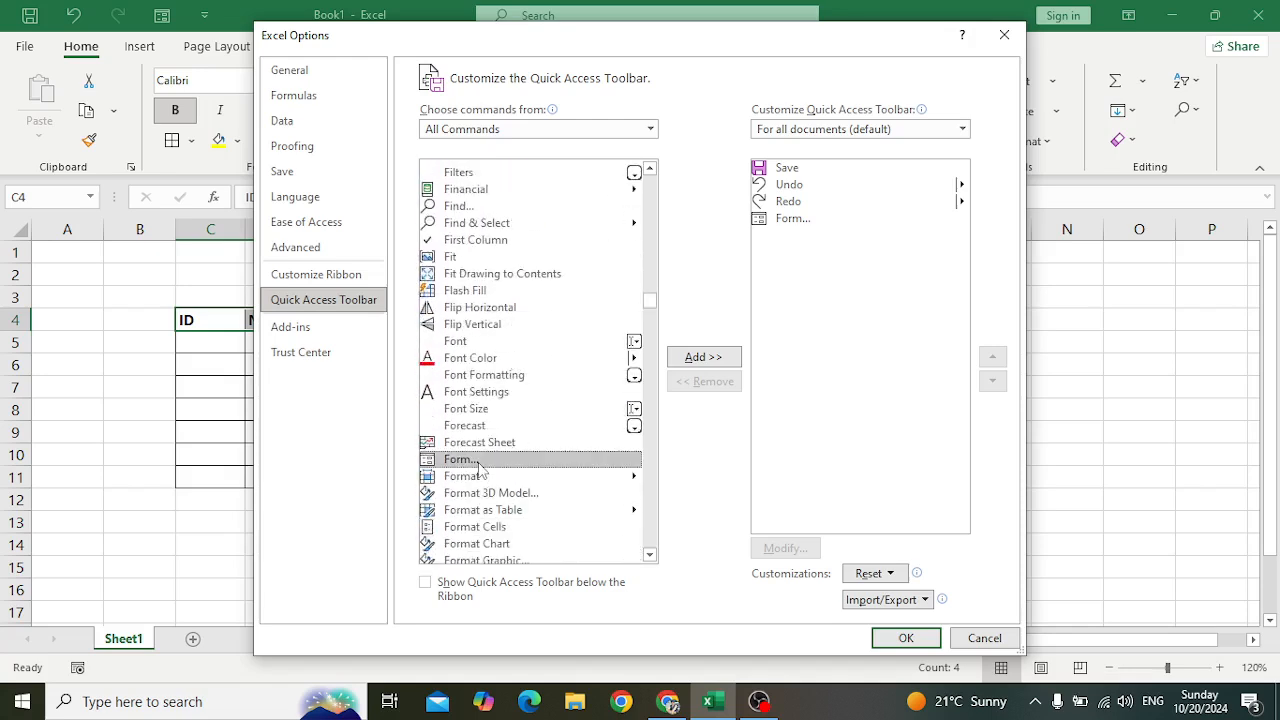
pyautogui.click(703, 357)
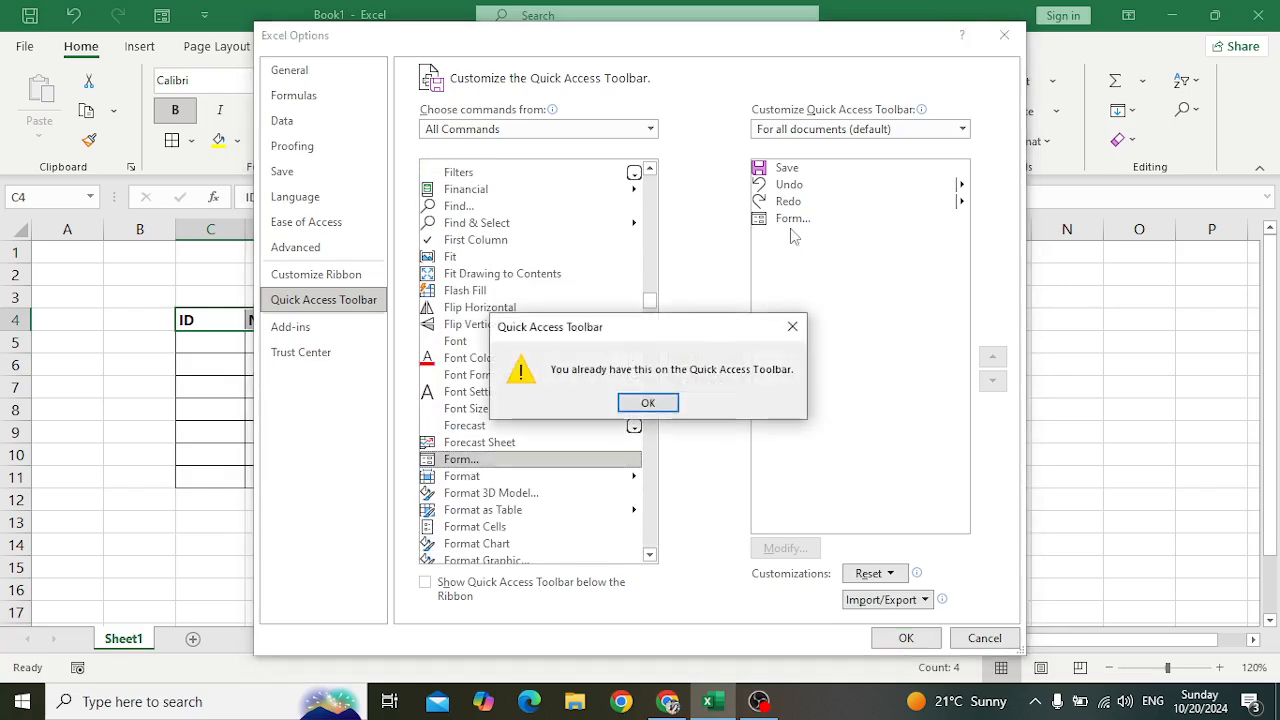
pyautogui.click(648, 402)
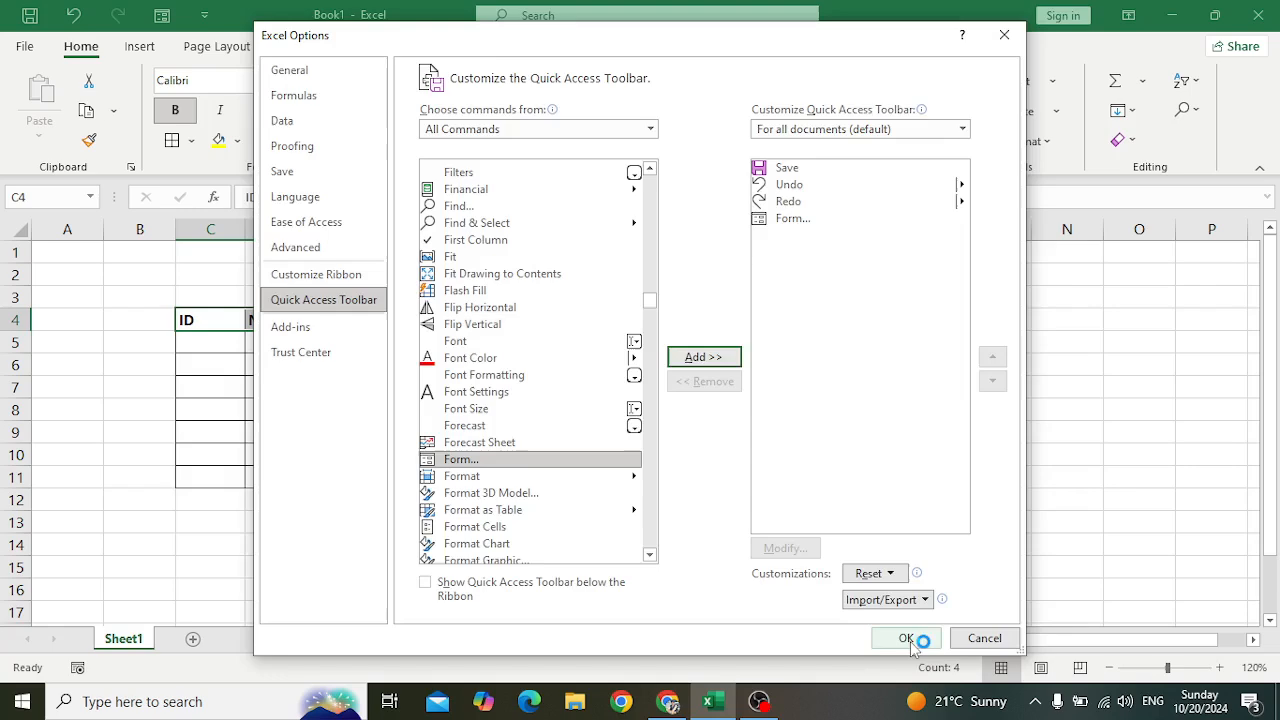
# Confirm Excel Options with OK and launch Form from the Quick Access Toolbar
pyautogui.click(905, 638)
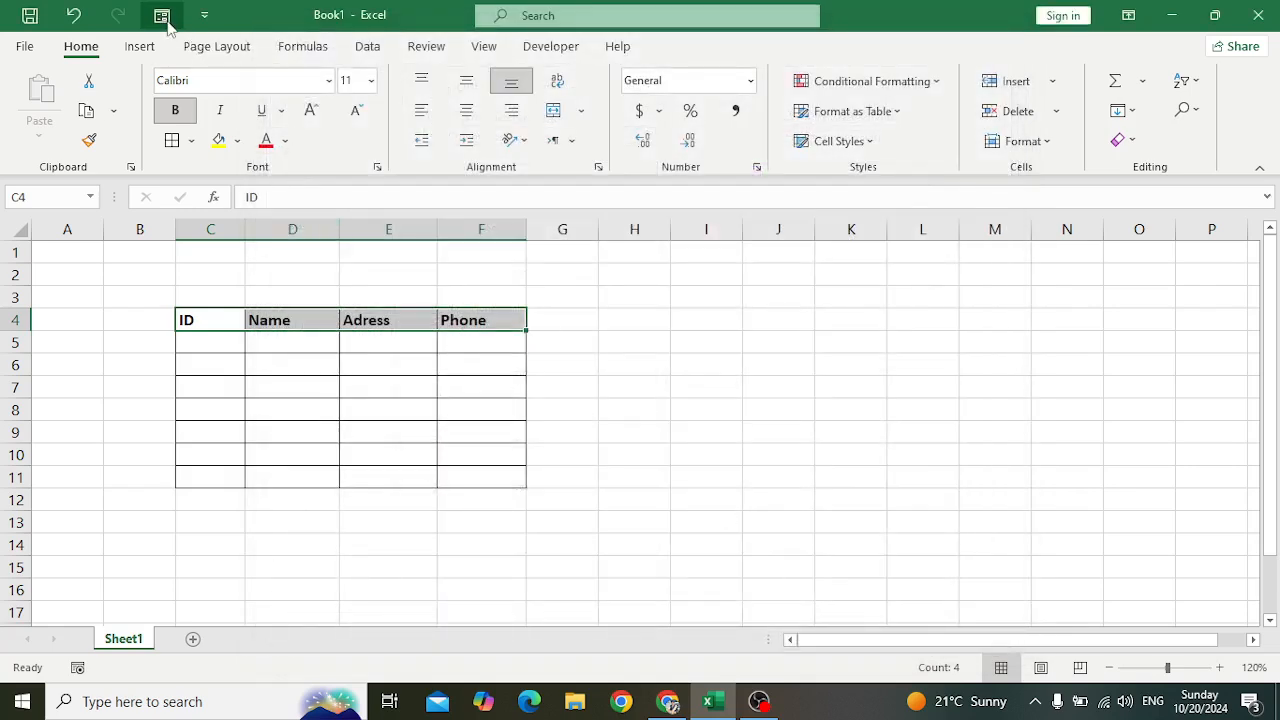
pyautogui.moveTo(162, 15)
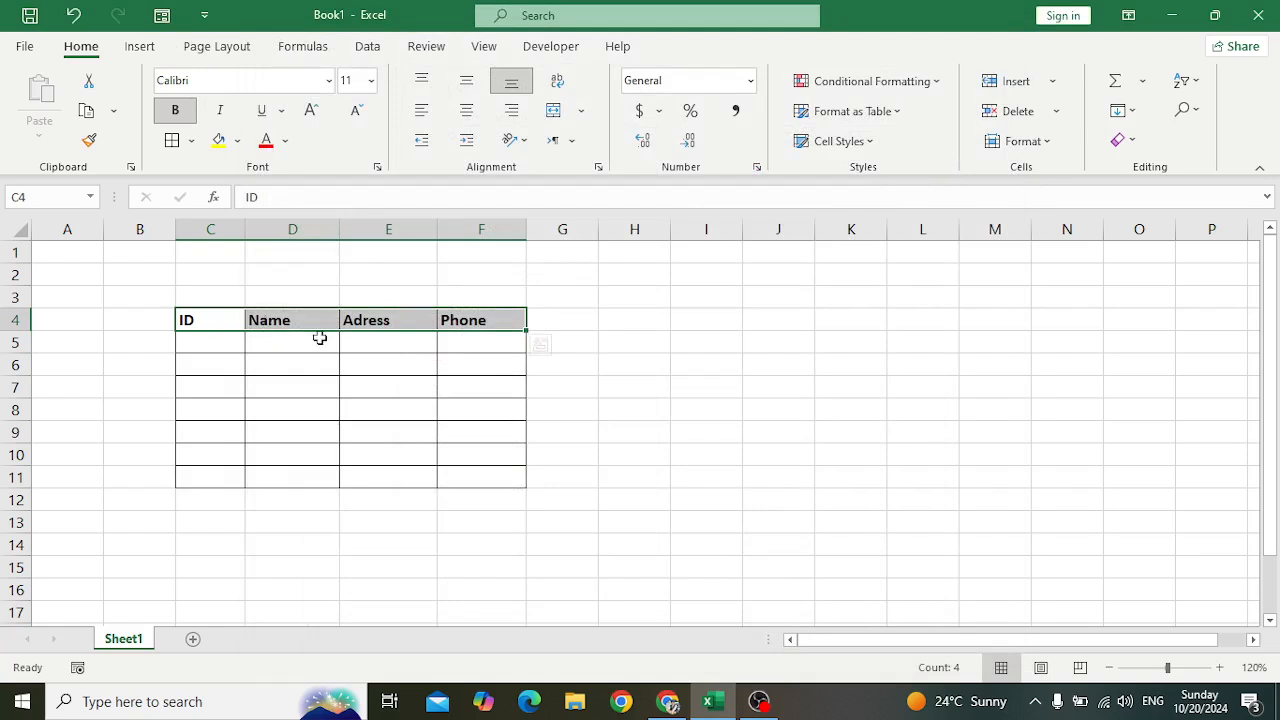
pyautogui.press('alt')
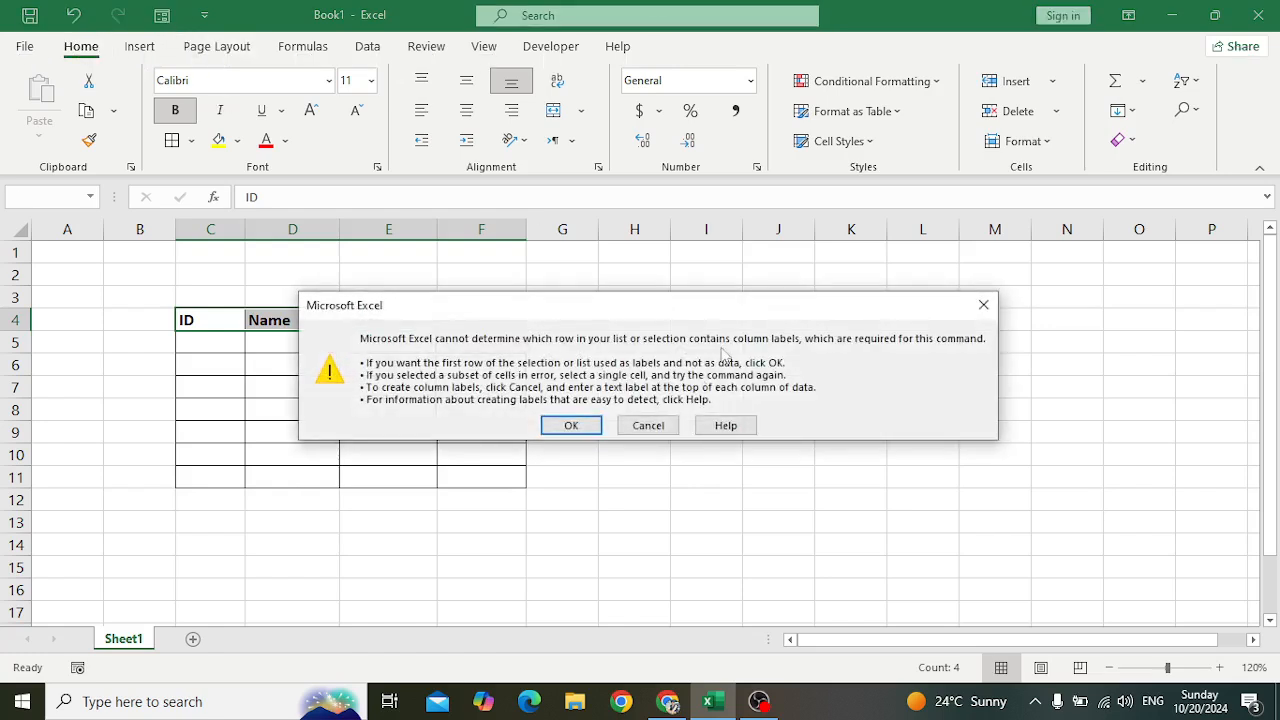
# Use the first row as labels, add record 1, yousaf, main, 928892, then close the form
pyautogui.click(571, 425)
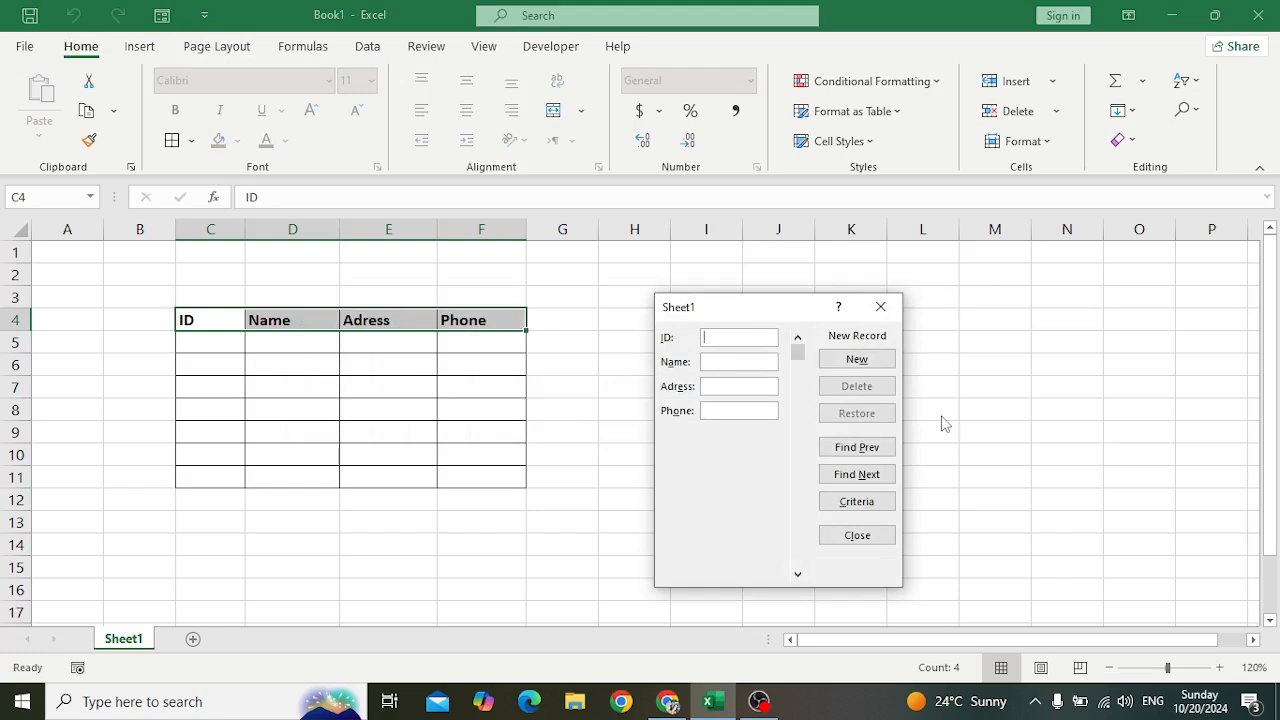
pyautogui.write('1')
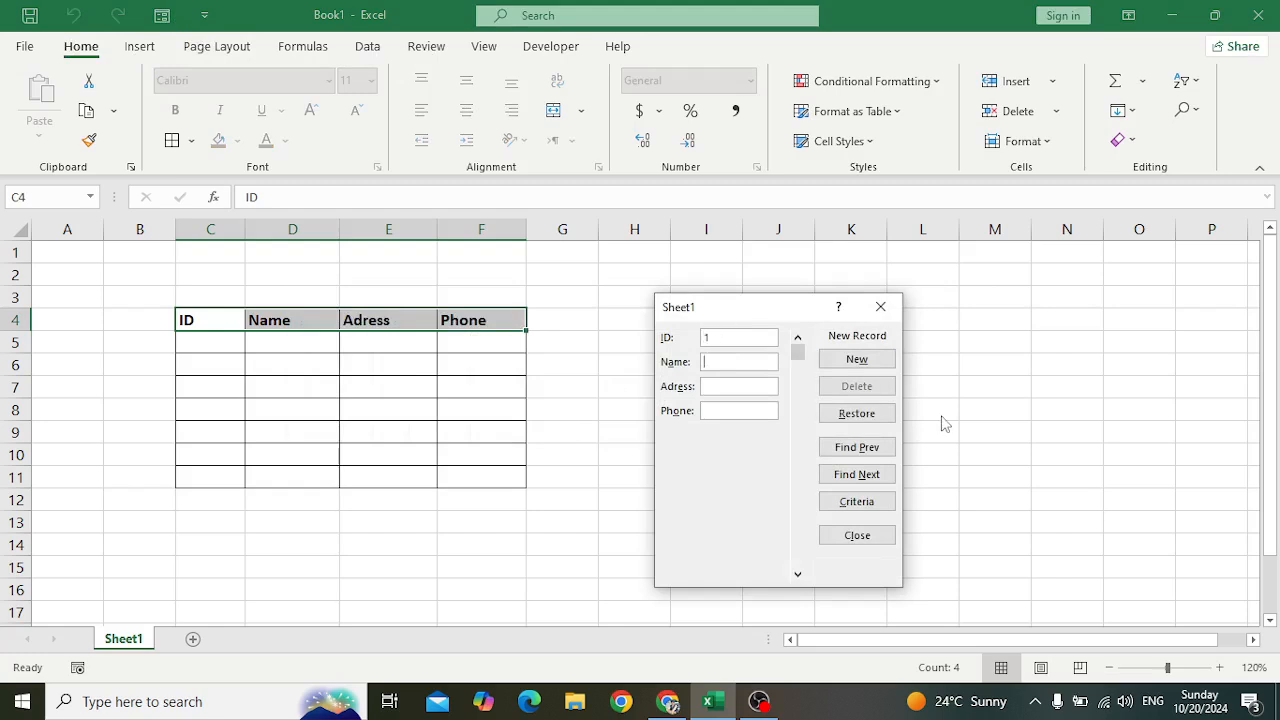
pyautogui.write('yousaf')
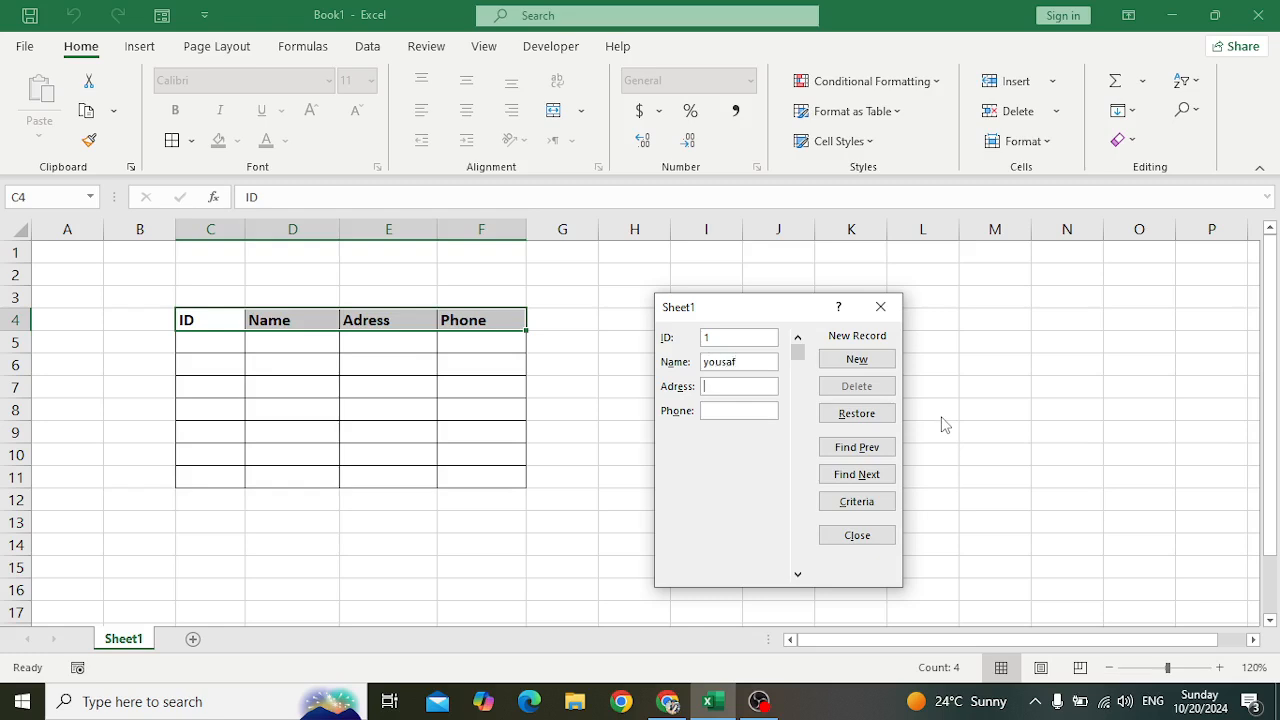
pyautogui.write('main')
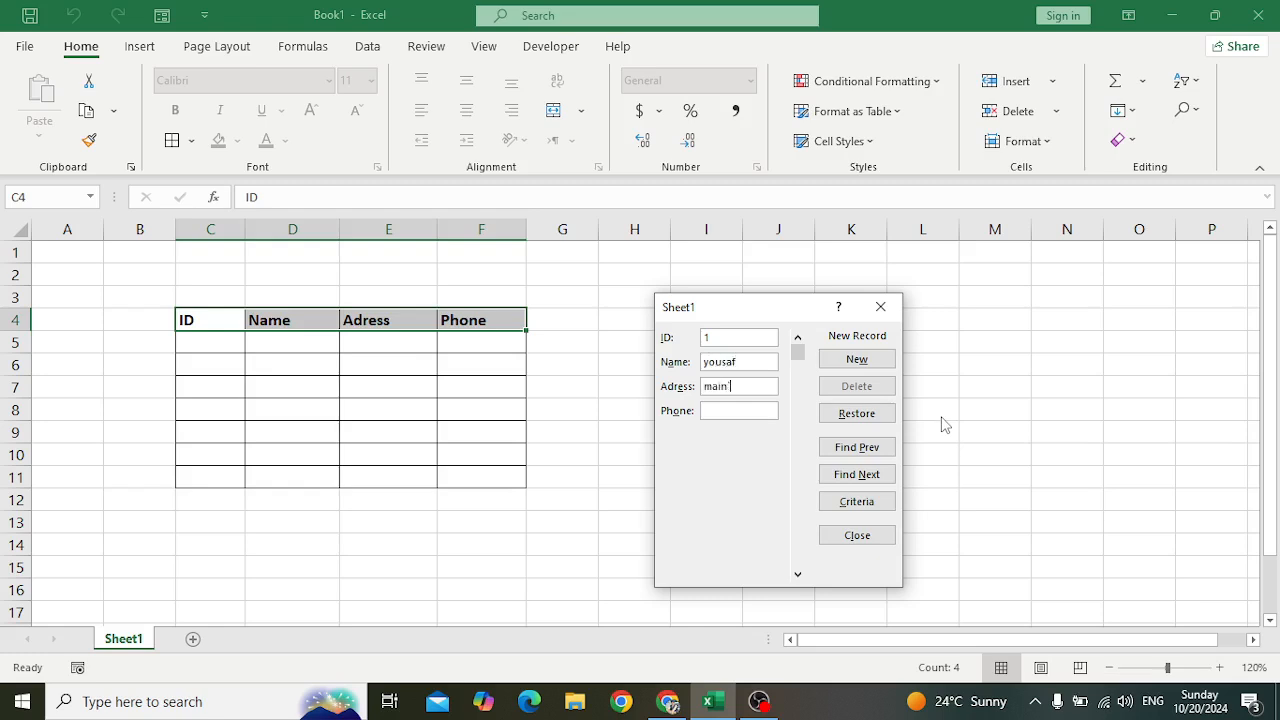
pyautogui.write('9288')
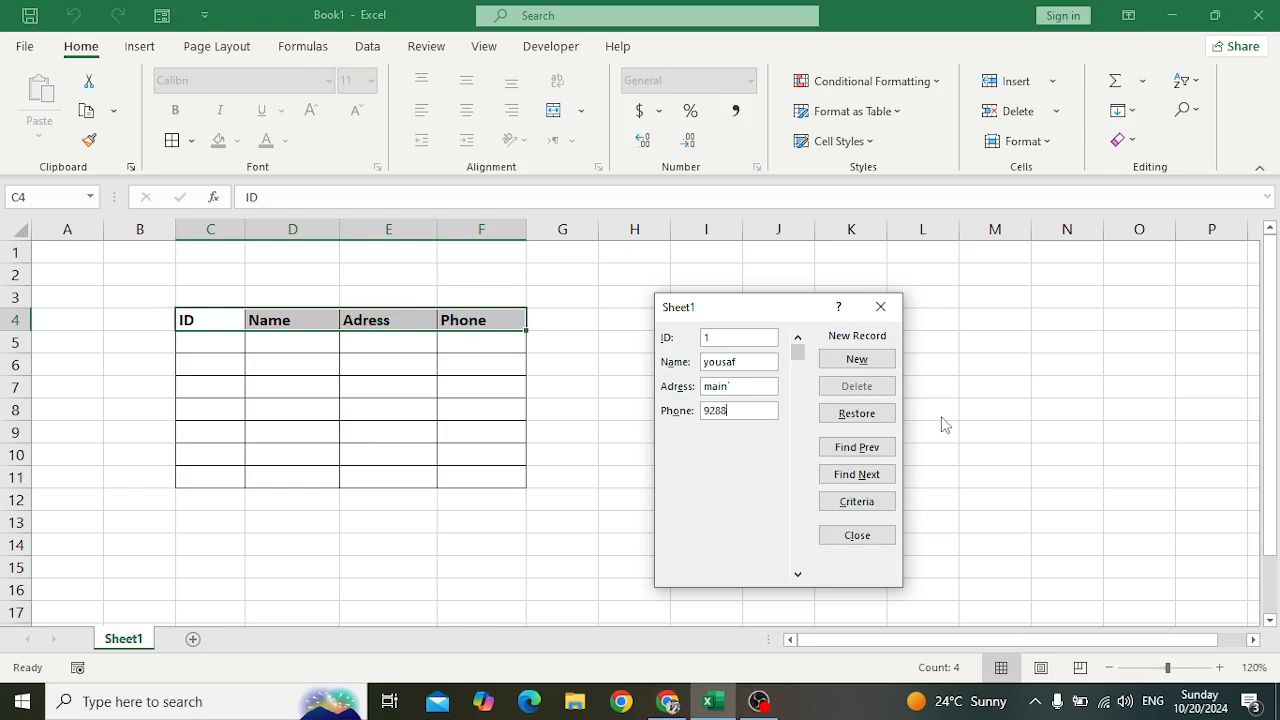
pyautogui.click(856, 358)
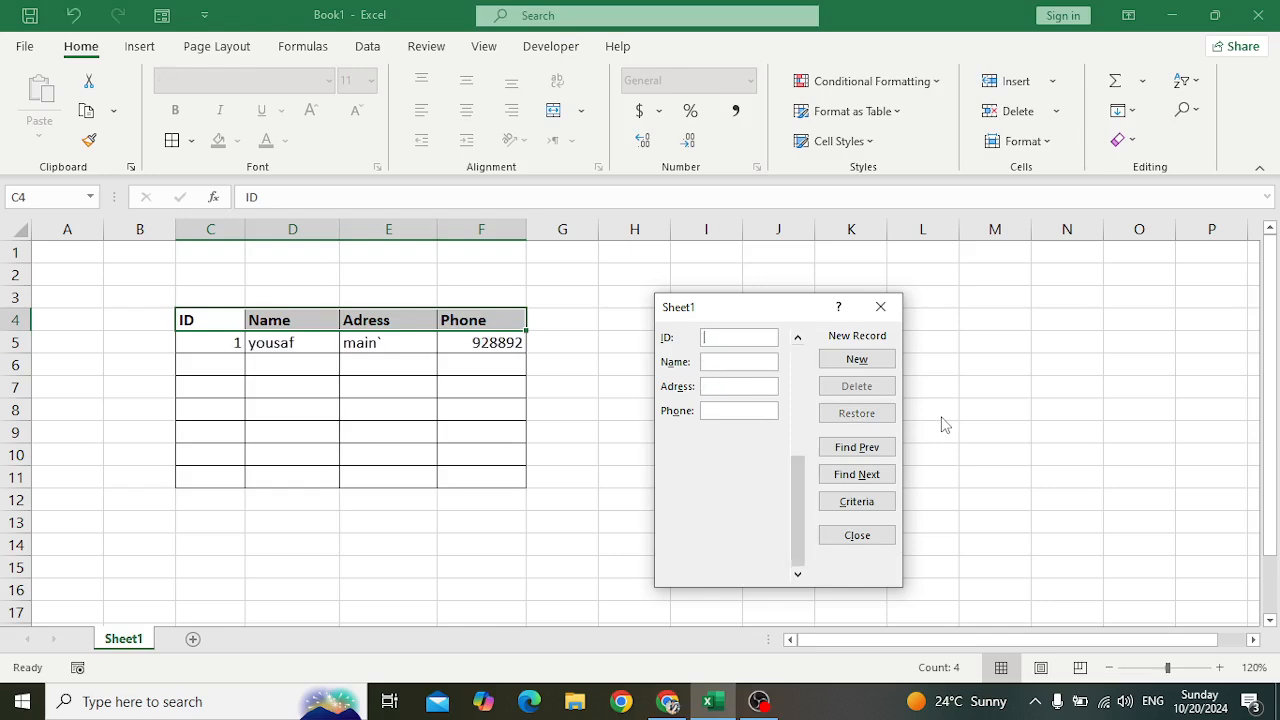
pyautogui.moveTo(928, 420)
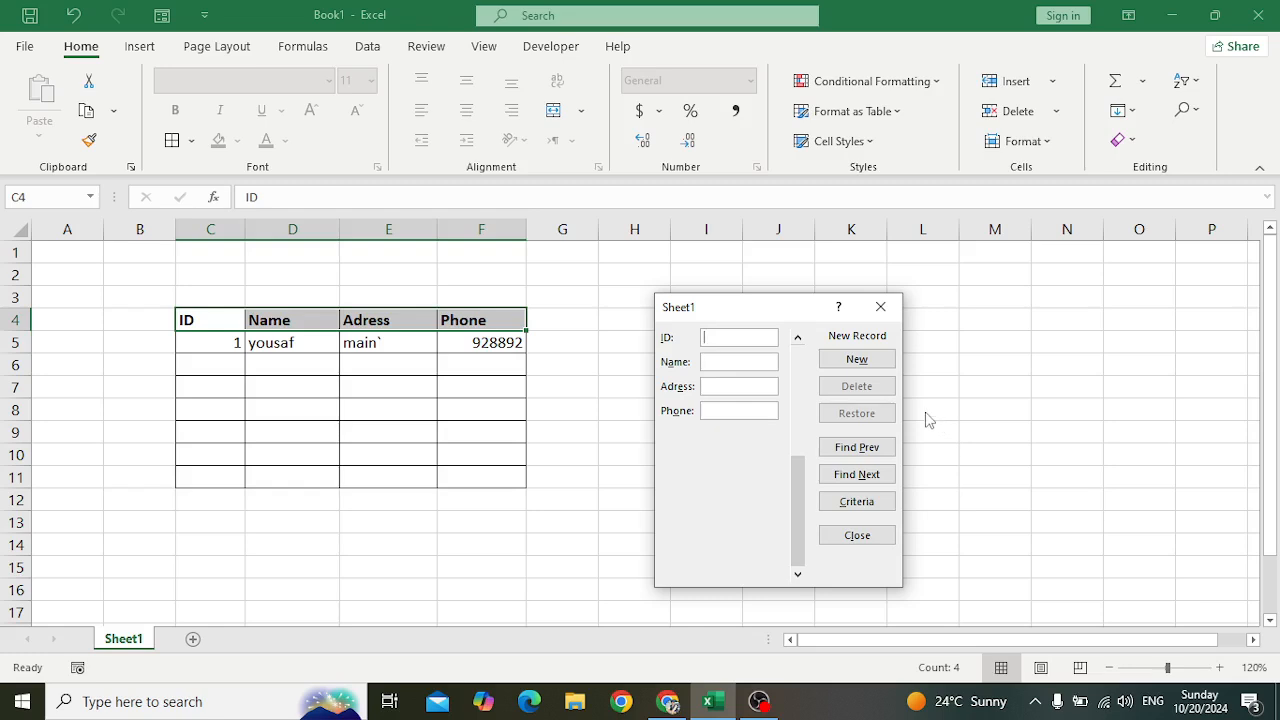
pyautogui.click(856, 534)
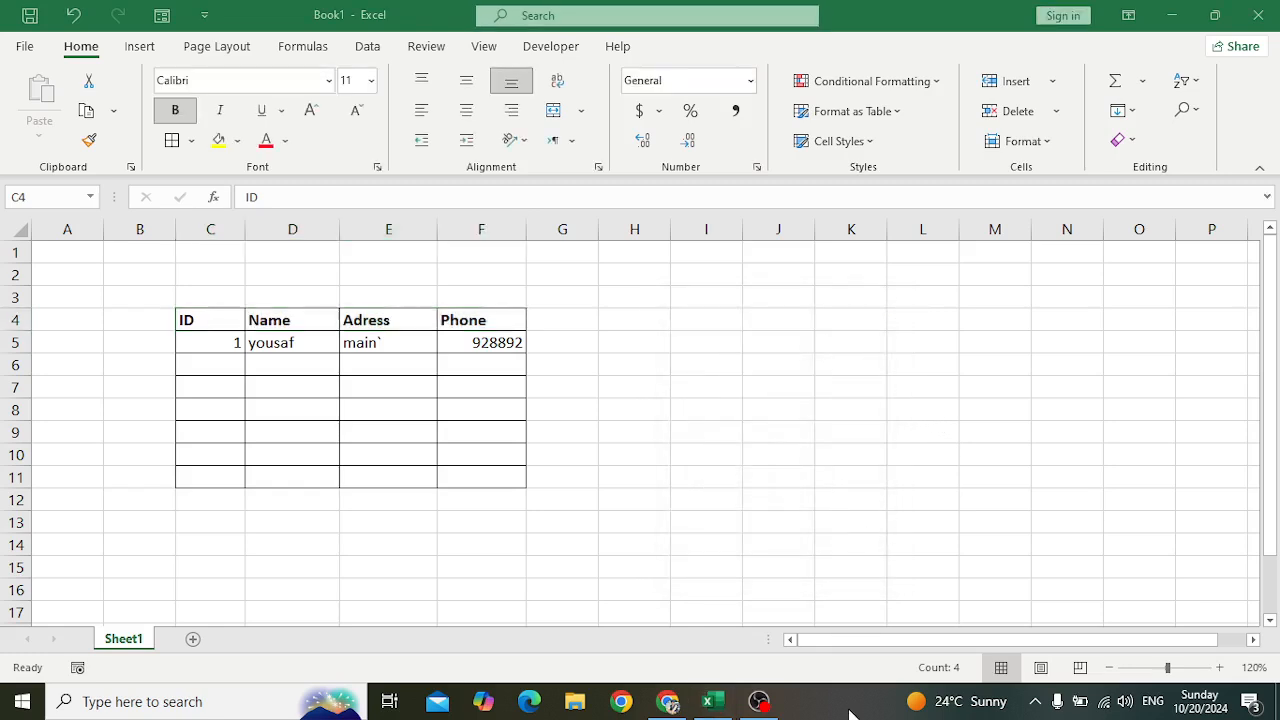